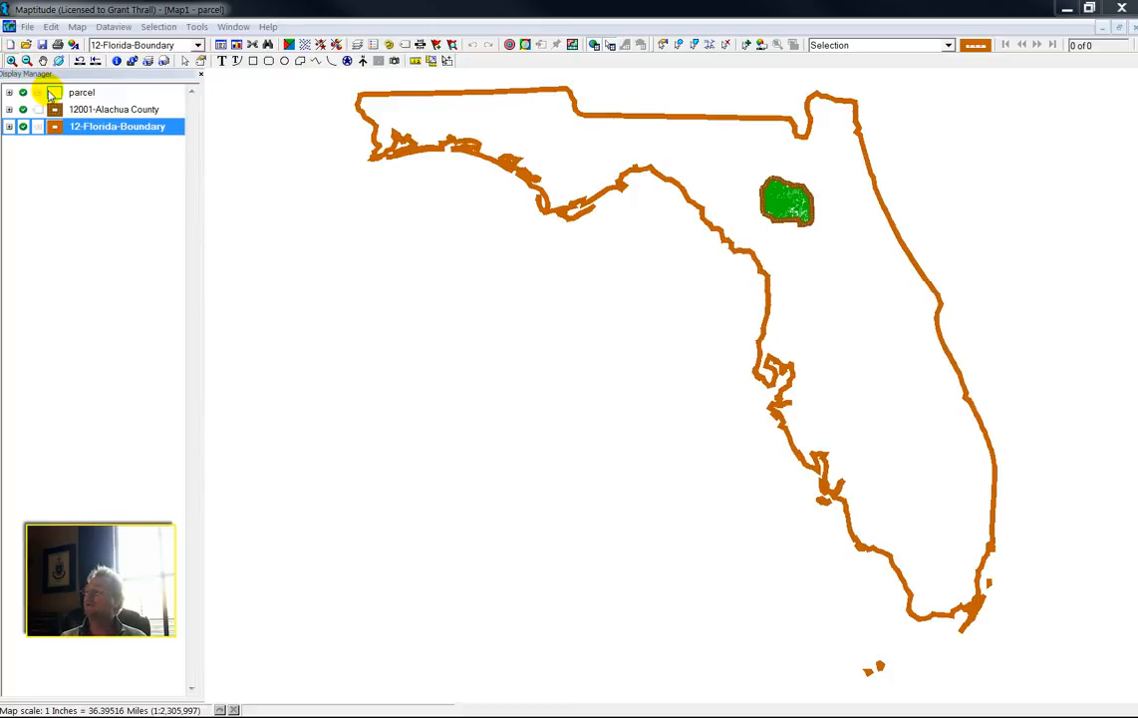
- Zoom the map from all of Florida to the Alachua County layer extent
right_click(72, 110)
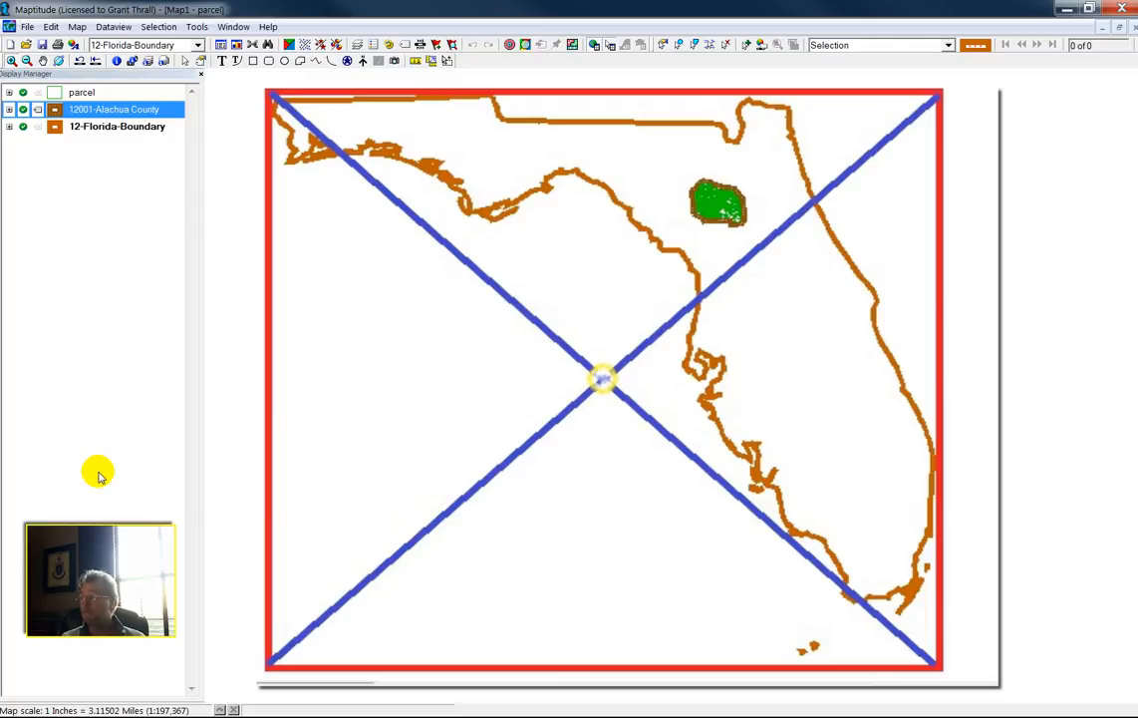
mouse_move(153, 422)
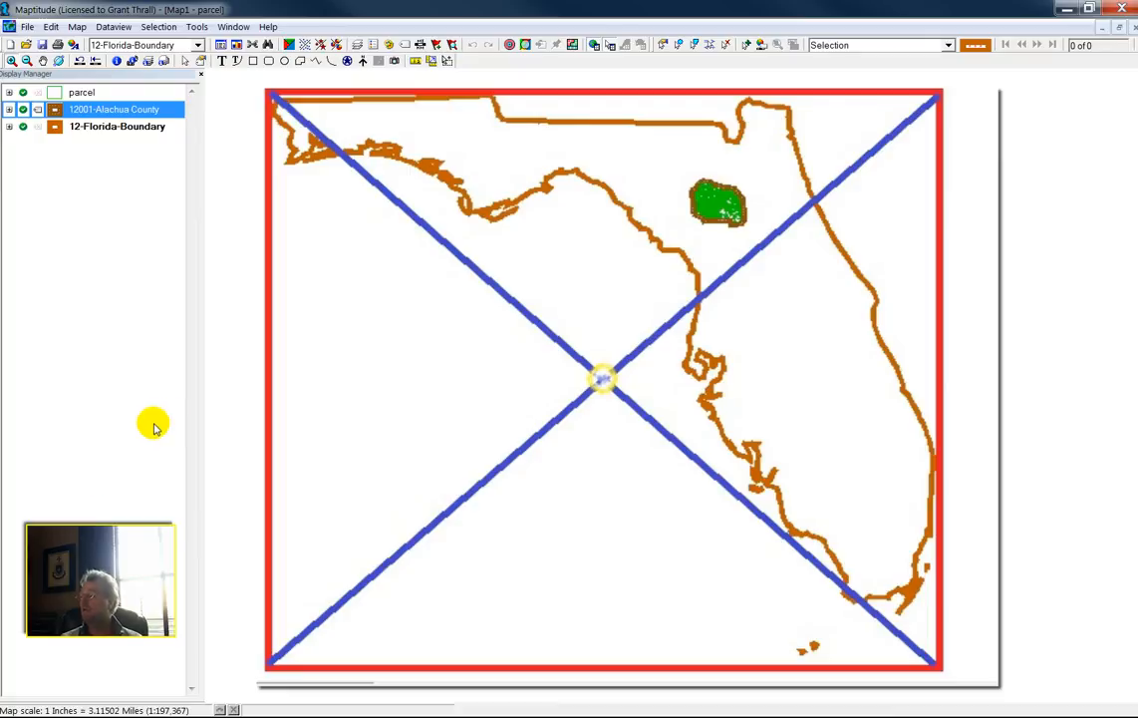
mouse_move(182, 406)
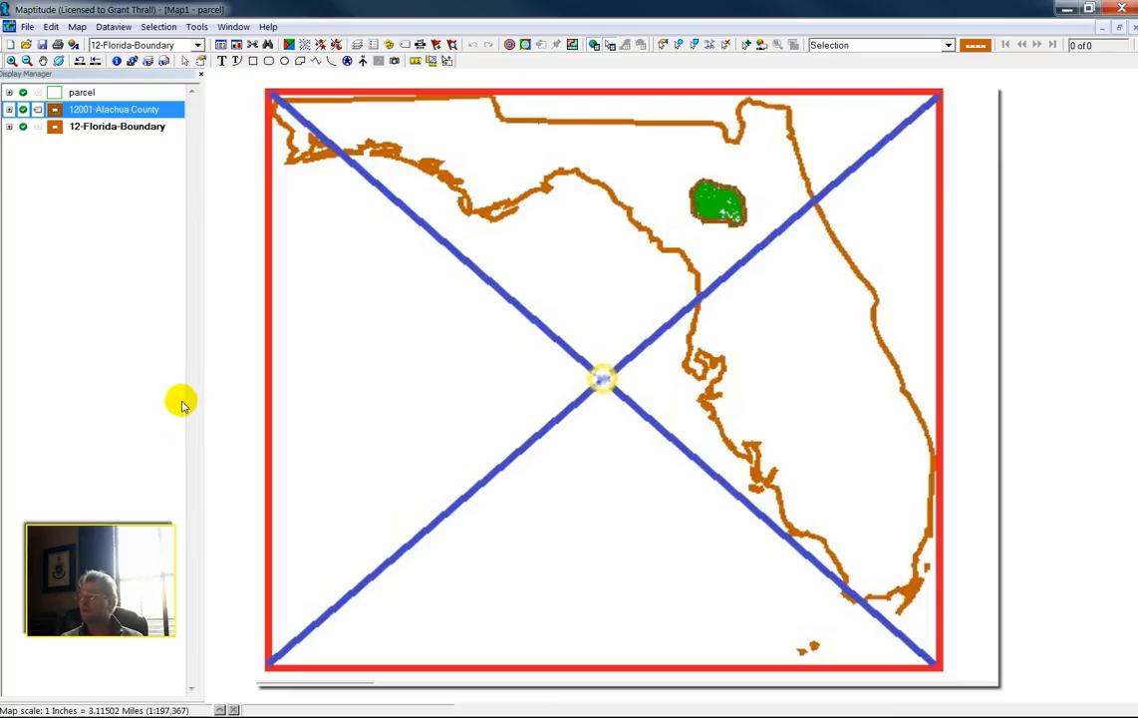
mouse_move(199, 436)
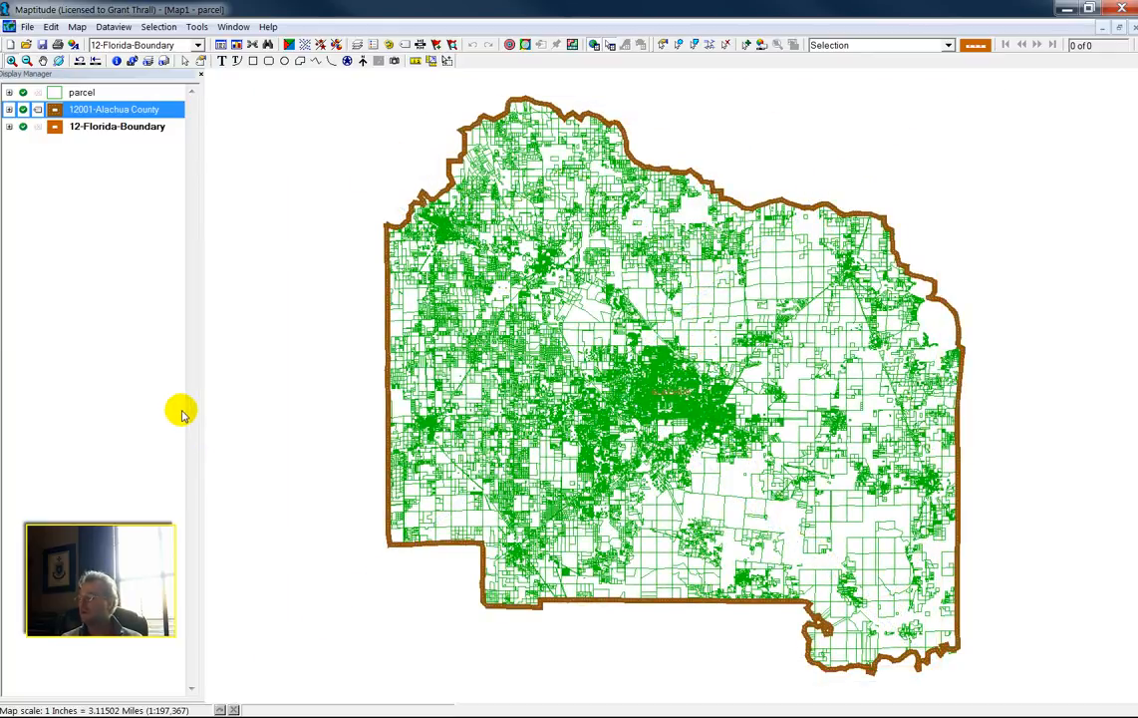
mouse_move(197, 452)
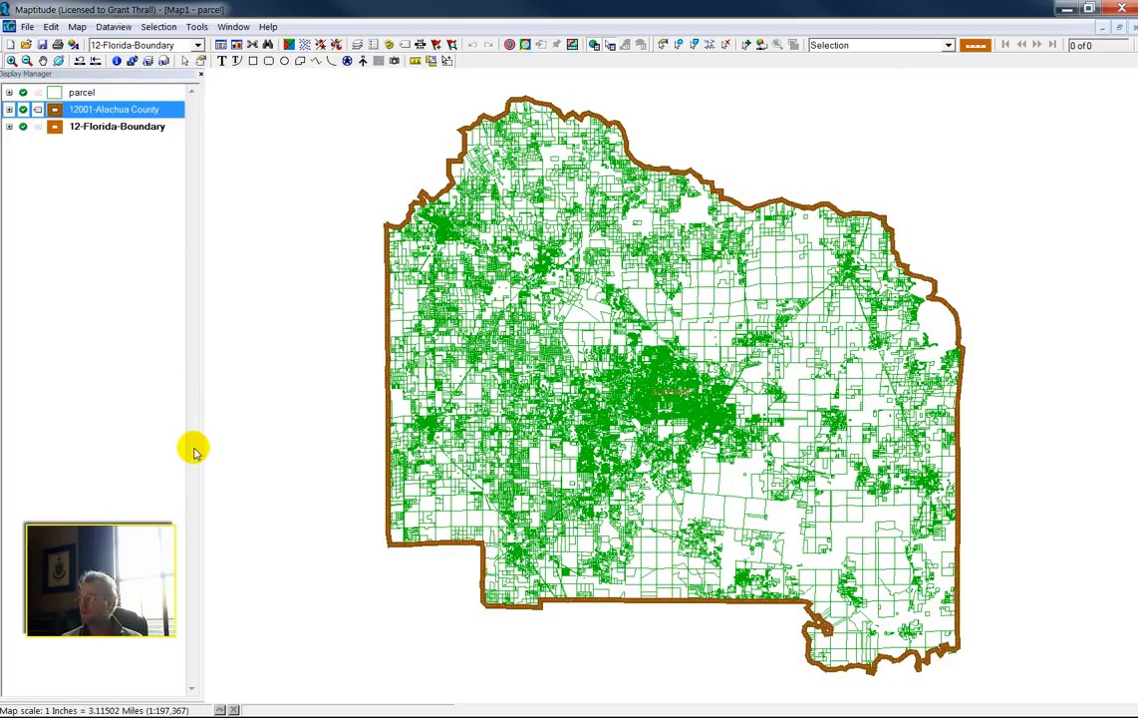
mouse_move(196, 444)
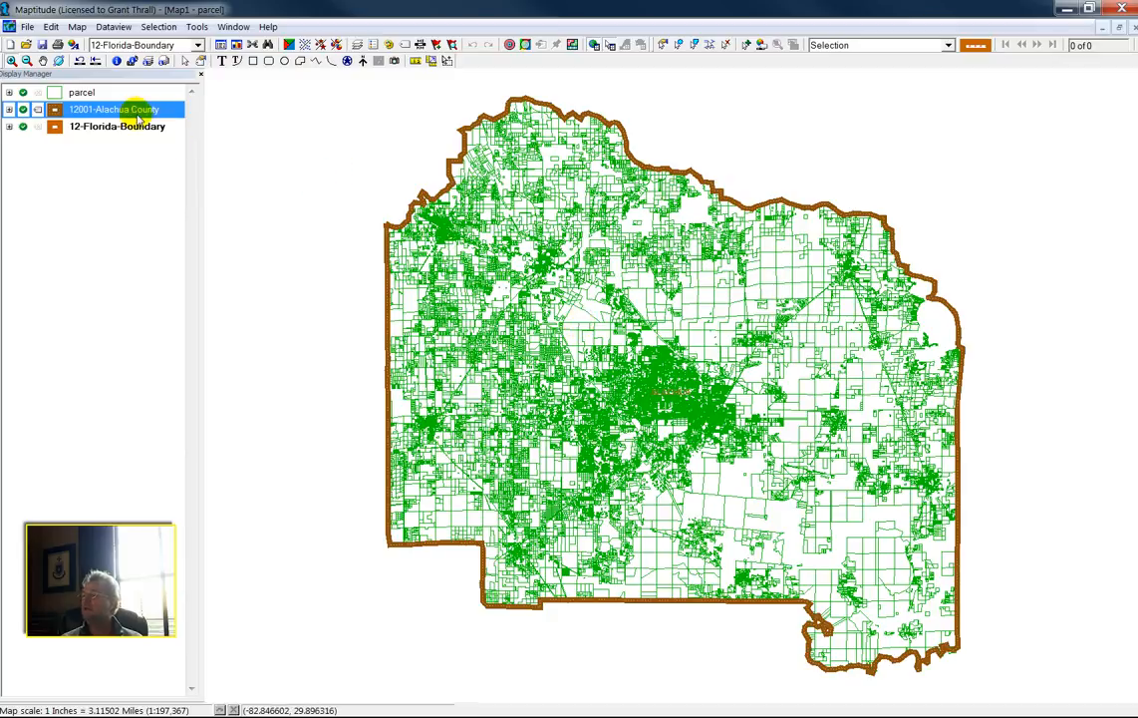
- Open a New Dataview listing the Alachua County parcel layer's records
click(117, 126)
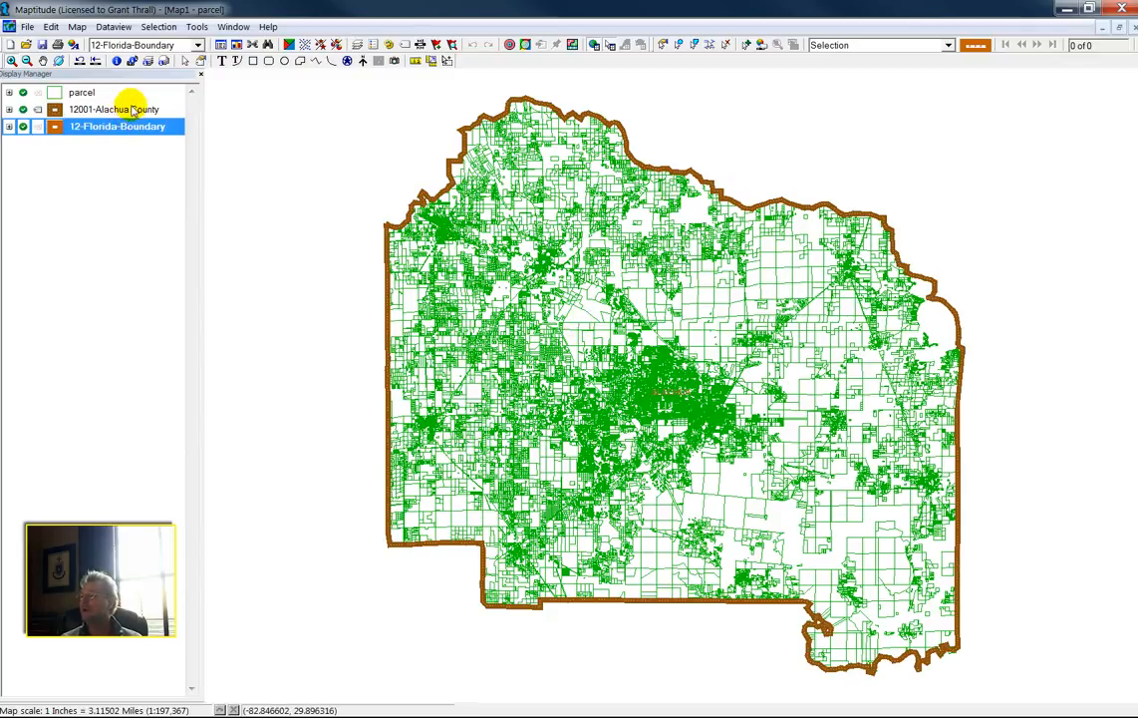
right_click(113, 109)
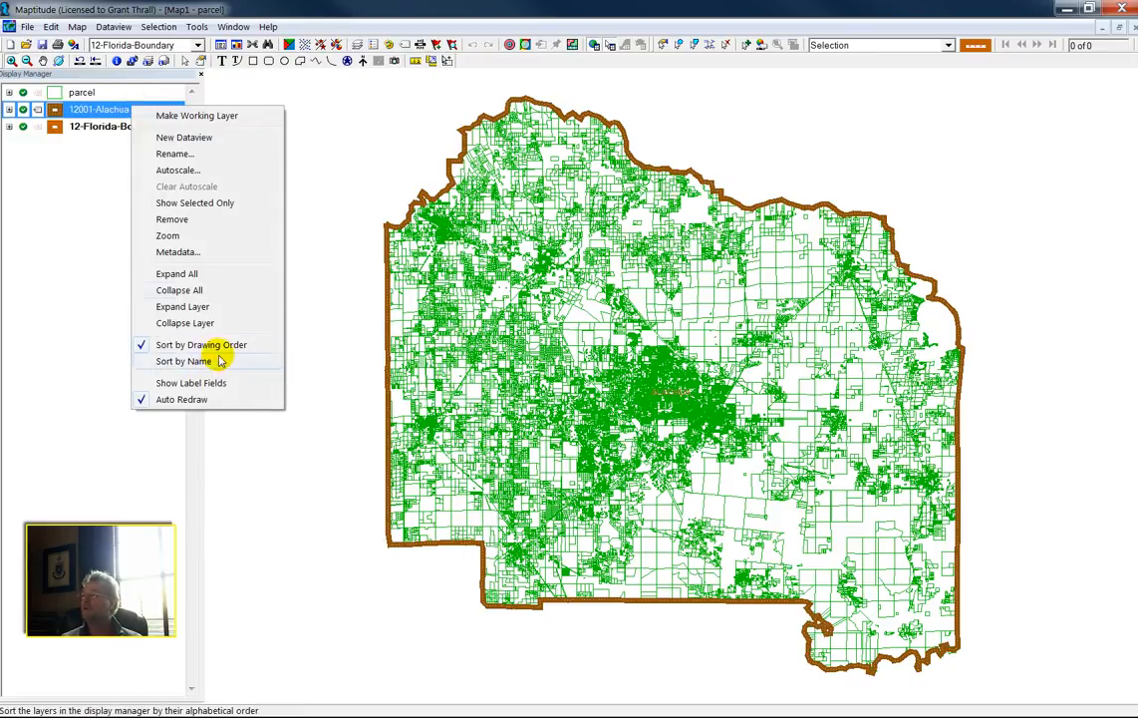
click(183, 361)
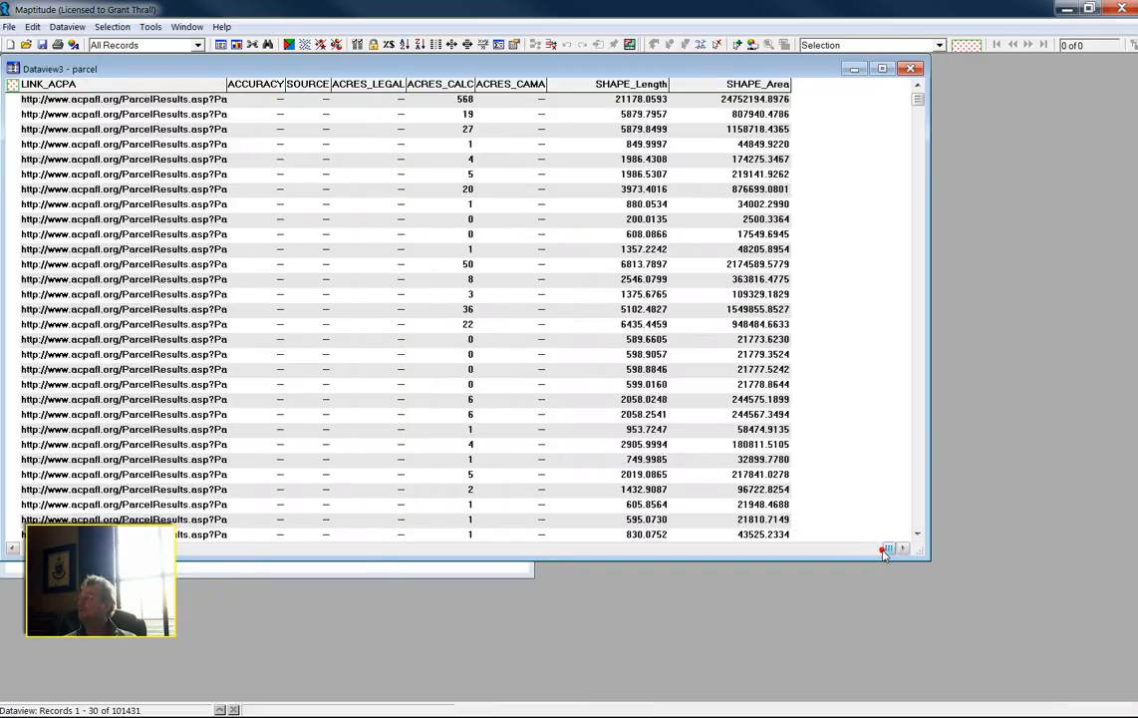
mouse_move(897, 67)
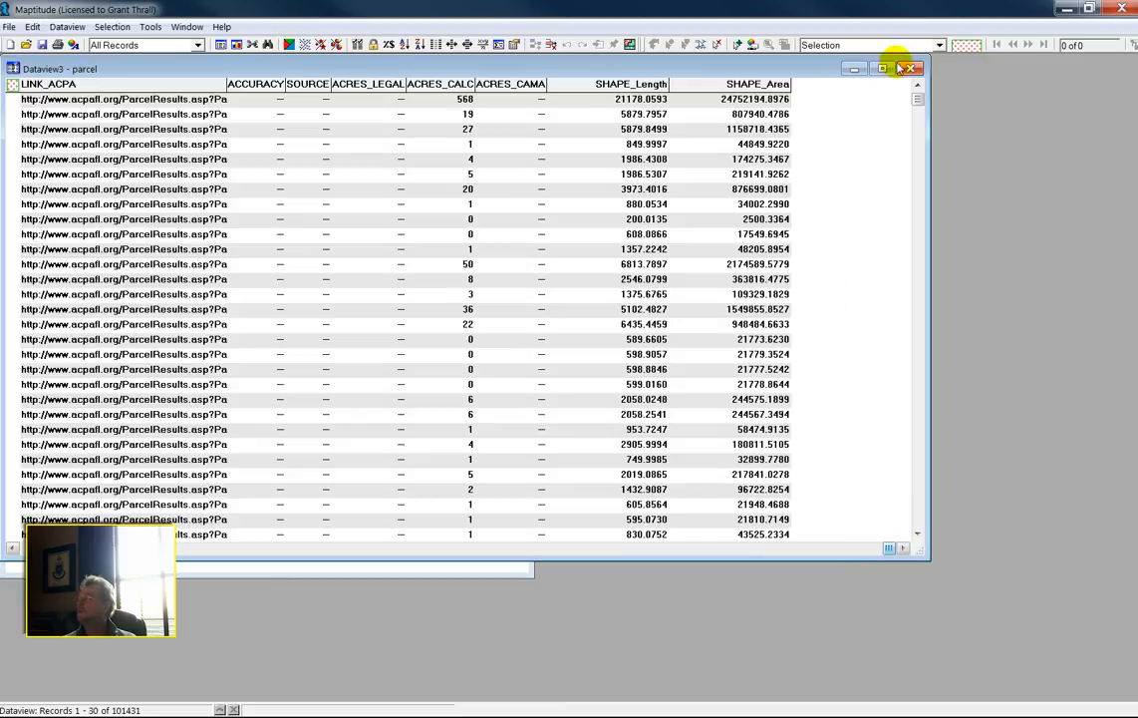
- Close the parcel dataview and return to the map of parcels
click(910, 68)
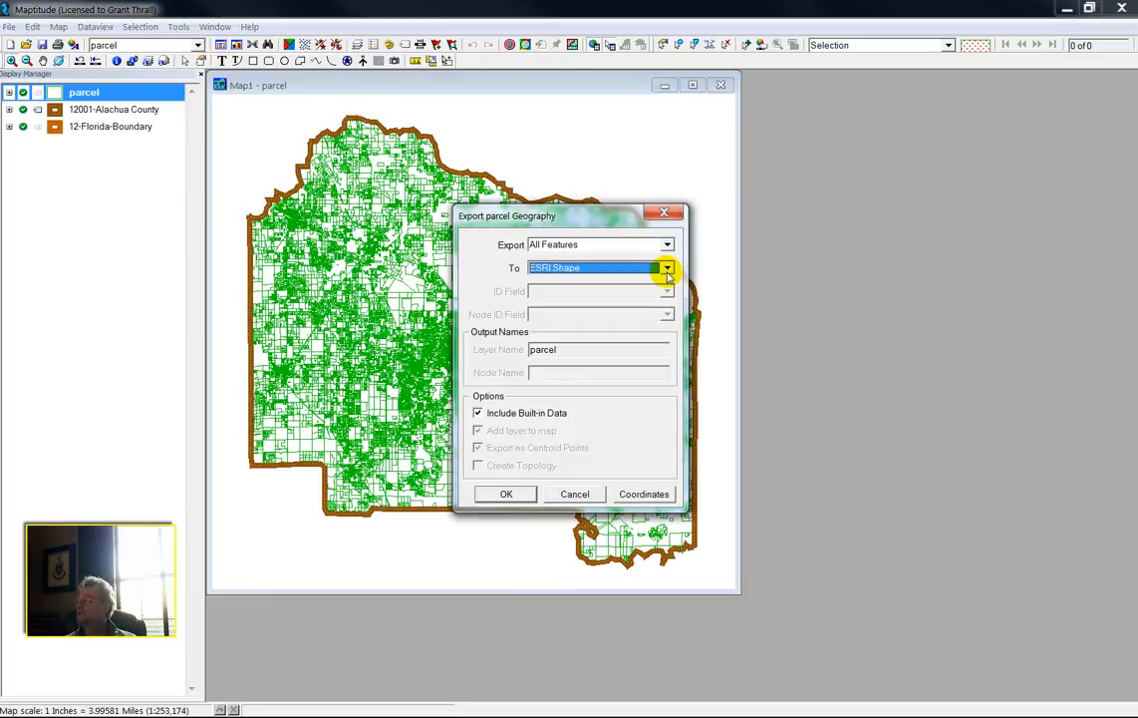
- Set the parcel geography export to Standard Geographic File as centroid points
click(666, 267)
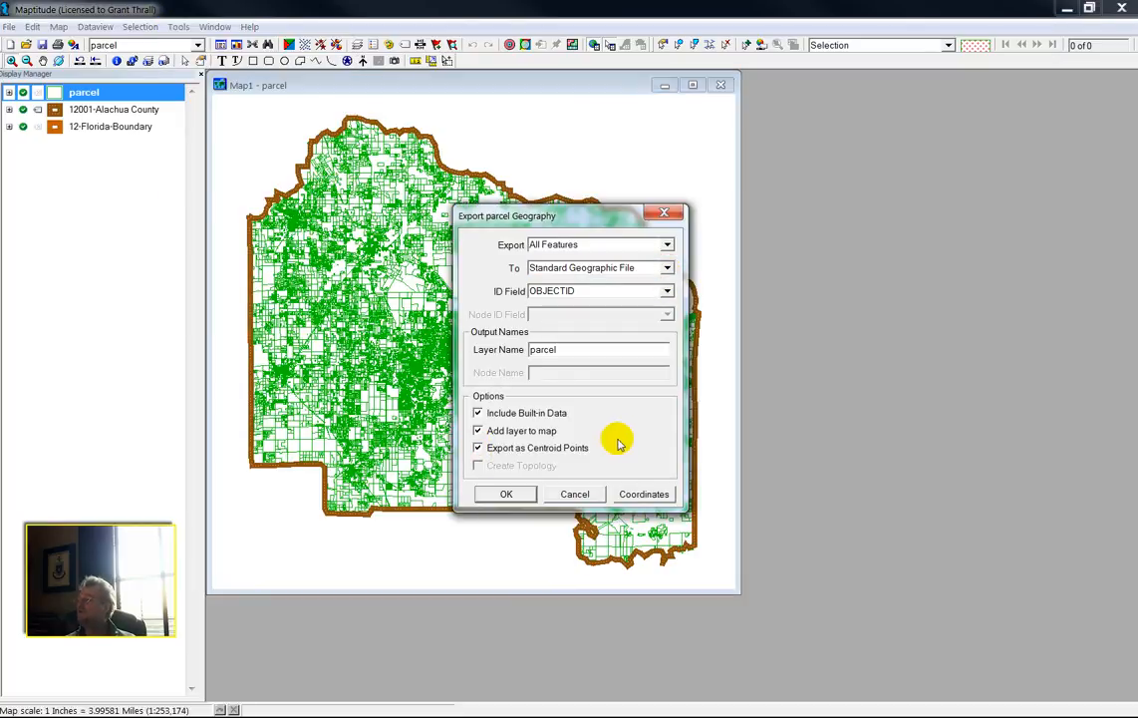
mouse_move(604, 428)
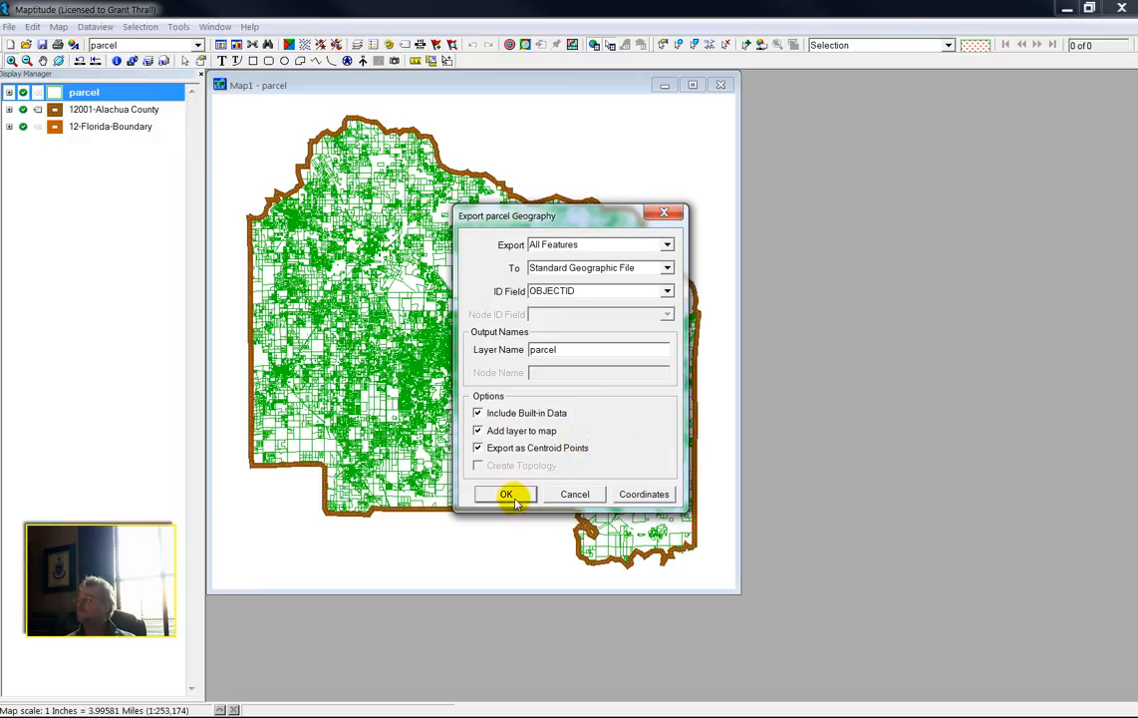
- Save the centroid points as 12001-parcel-pts-feb2010.dbd, replacing the existing file
click(506, 494)
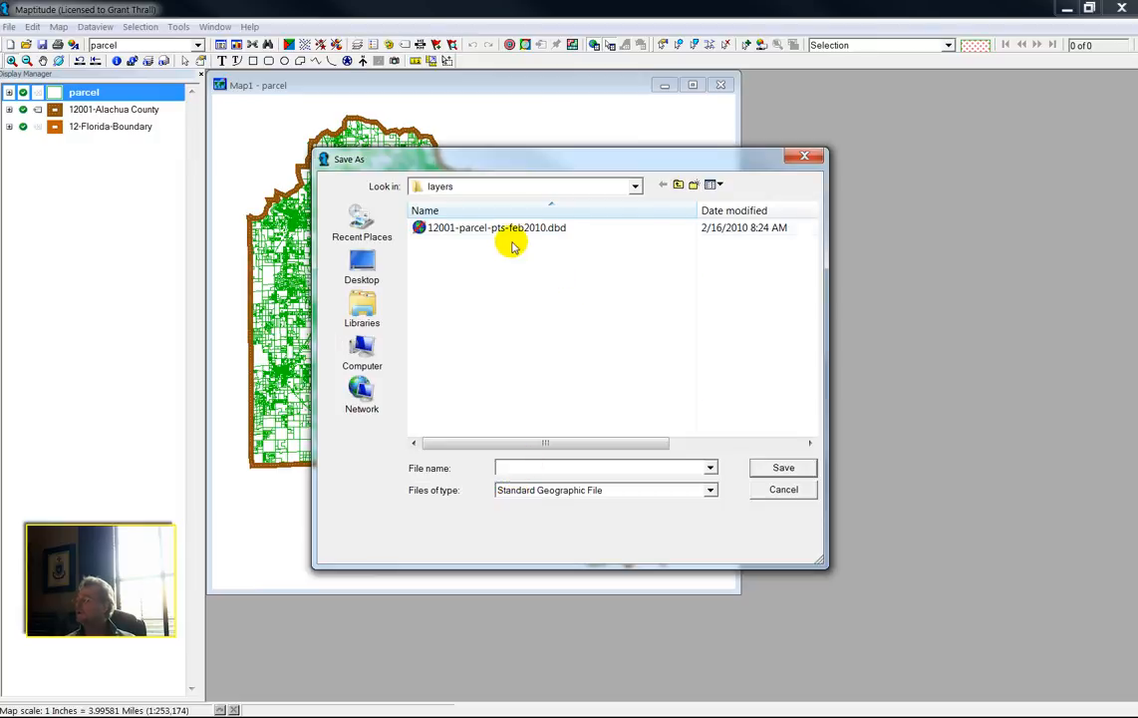
click(495, 227)
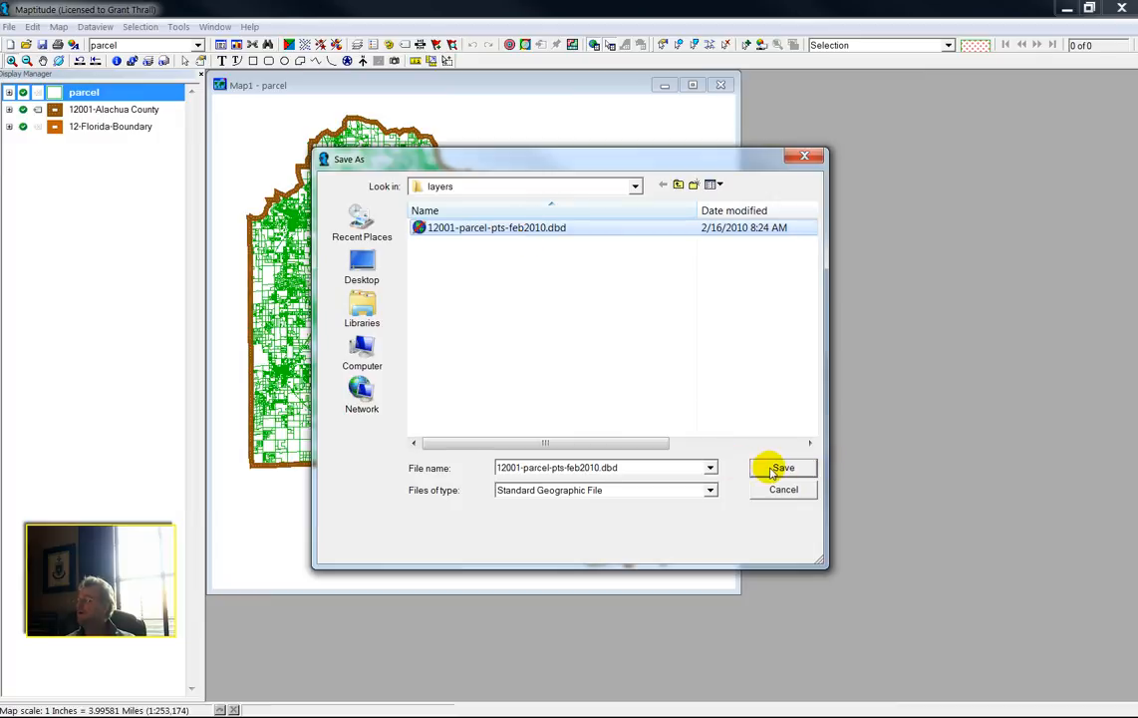
click(783, 467)
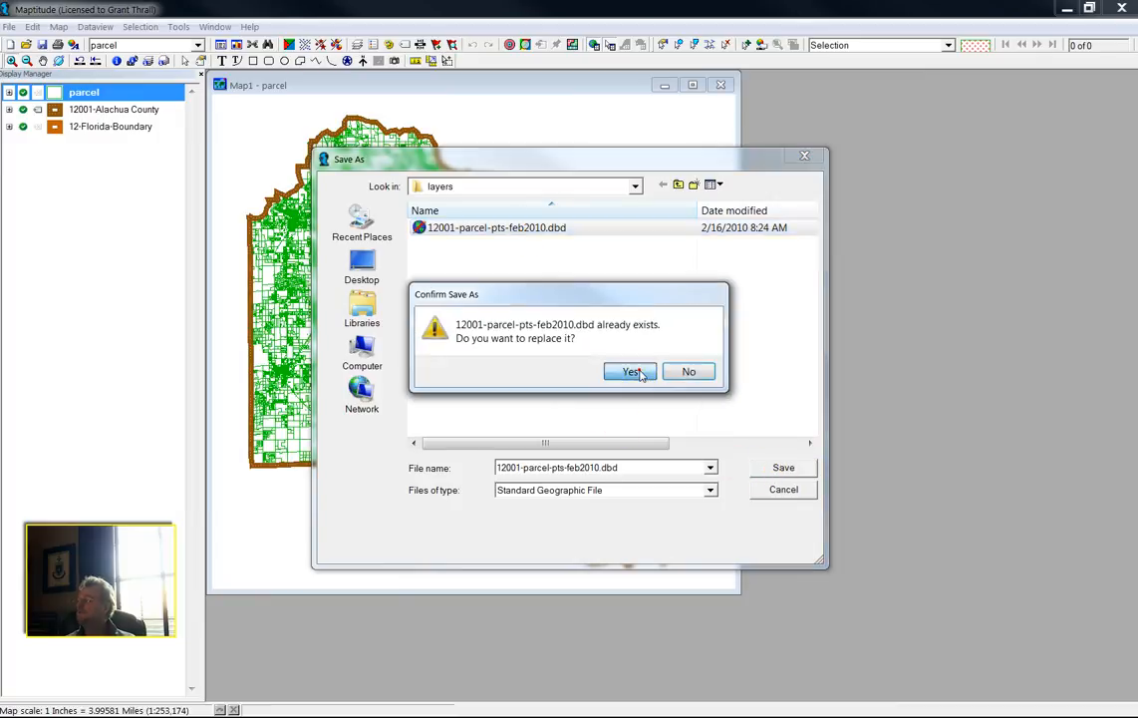
click(630, 371)
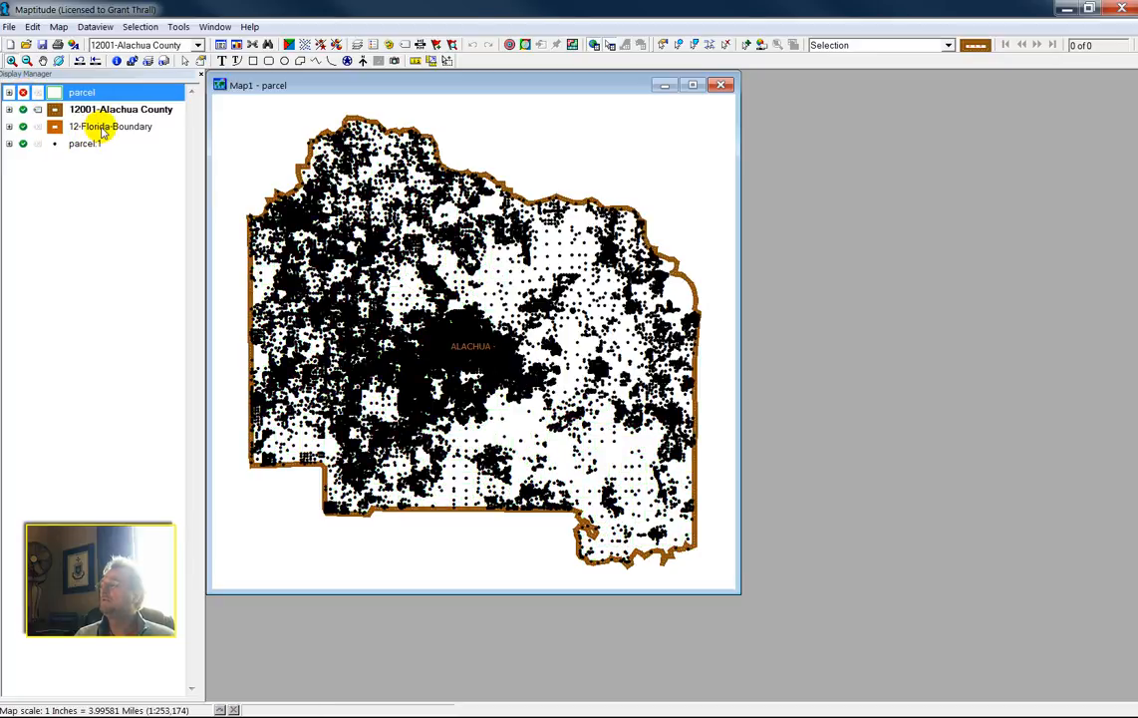
click(121, 109)
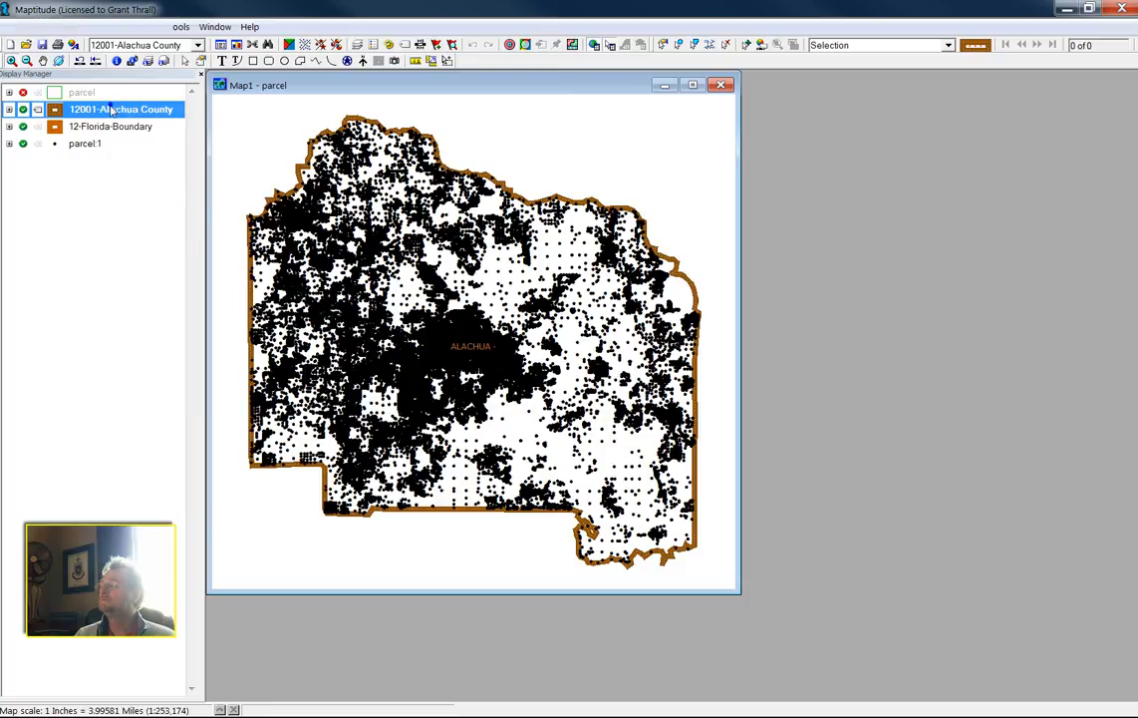
right_click(123, 109)
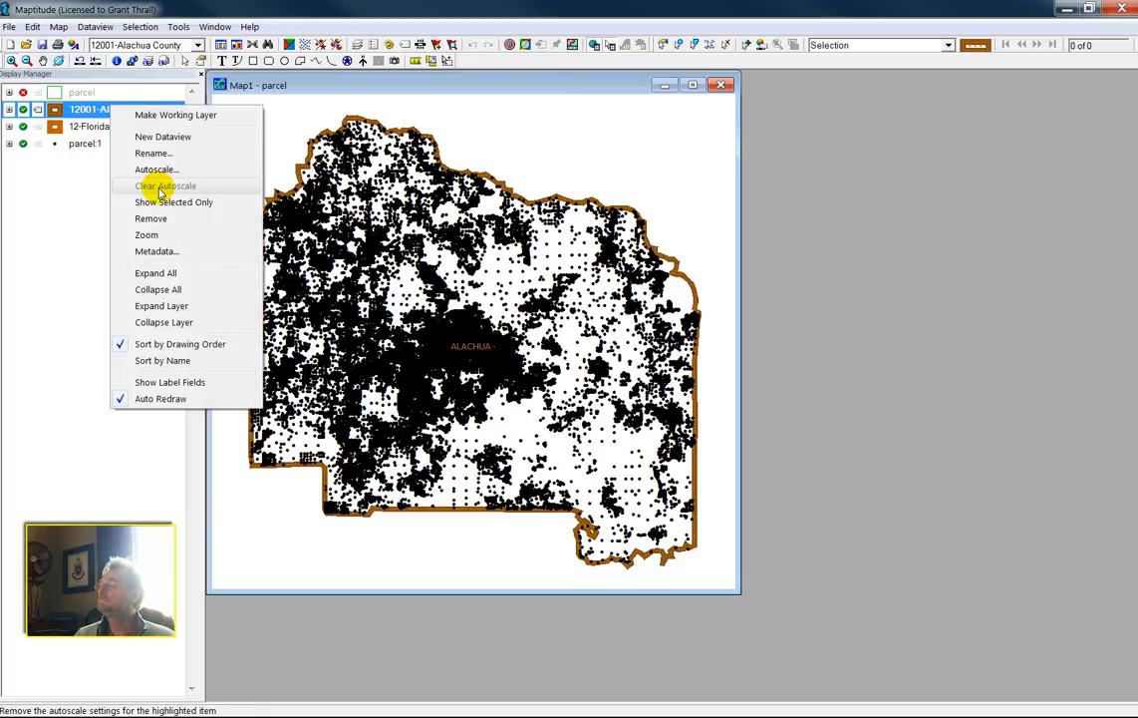
click(166, 186)
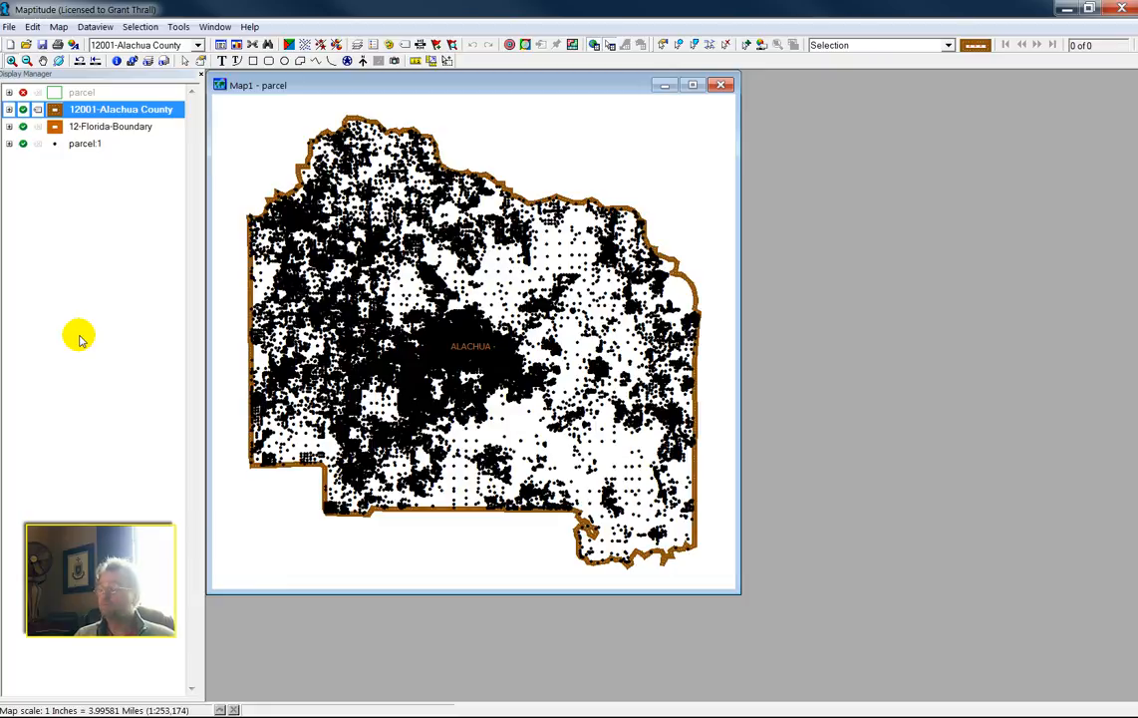
mouse_move(72, 346)
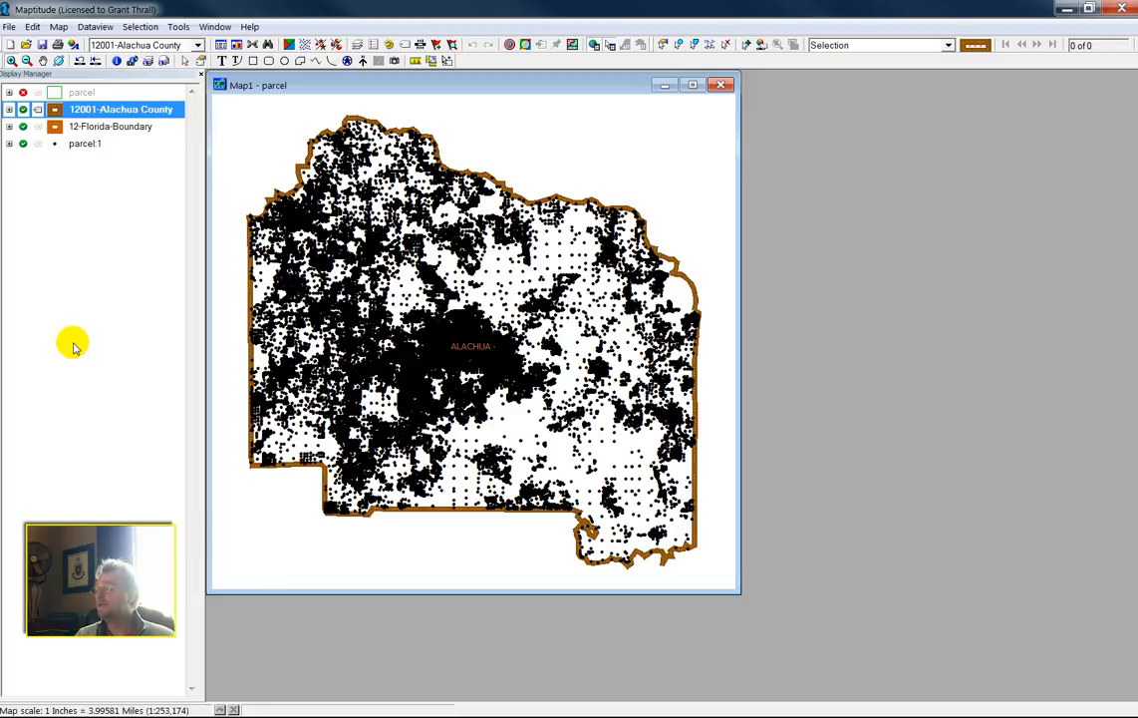
mouse_move(85, 315)
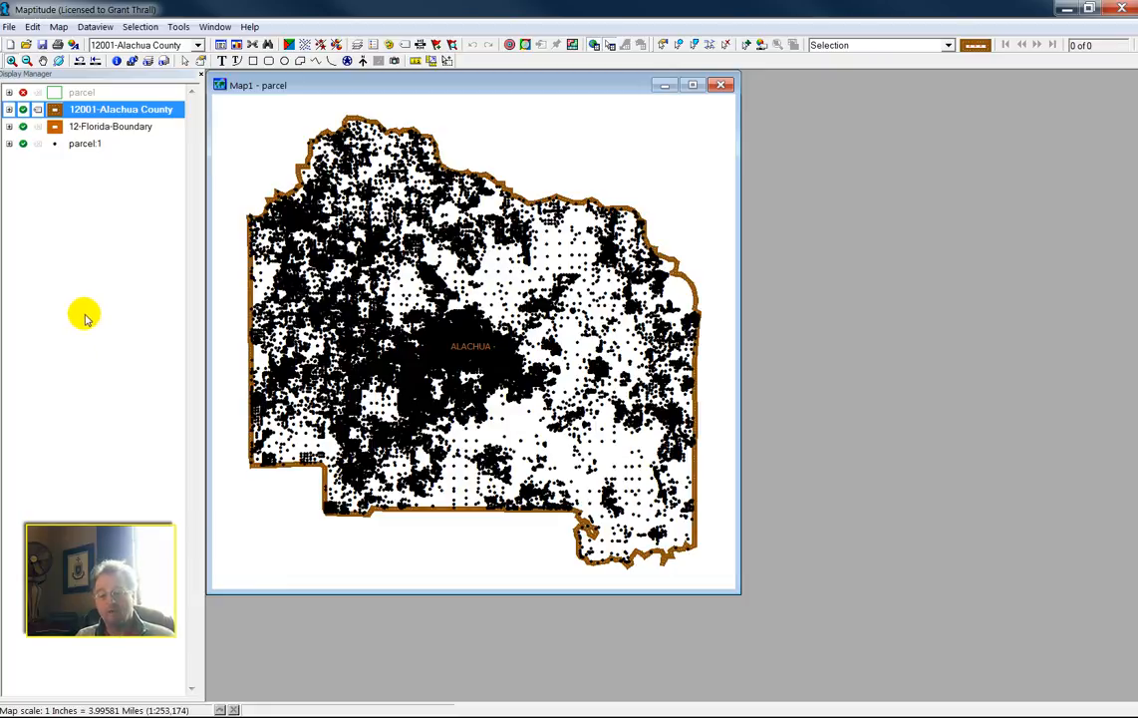
mouse_move(61, 329)
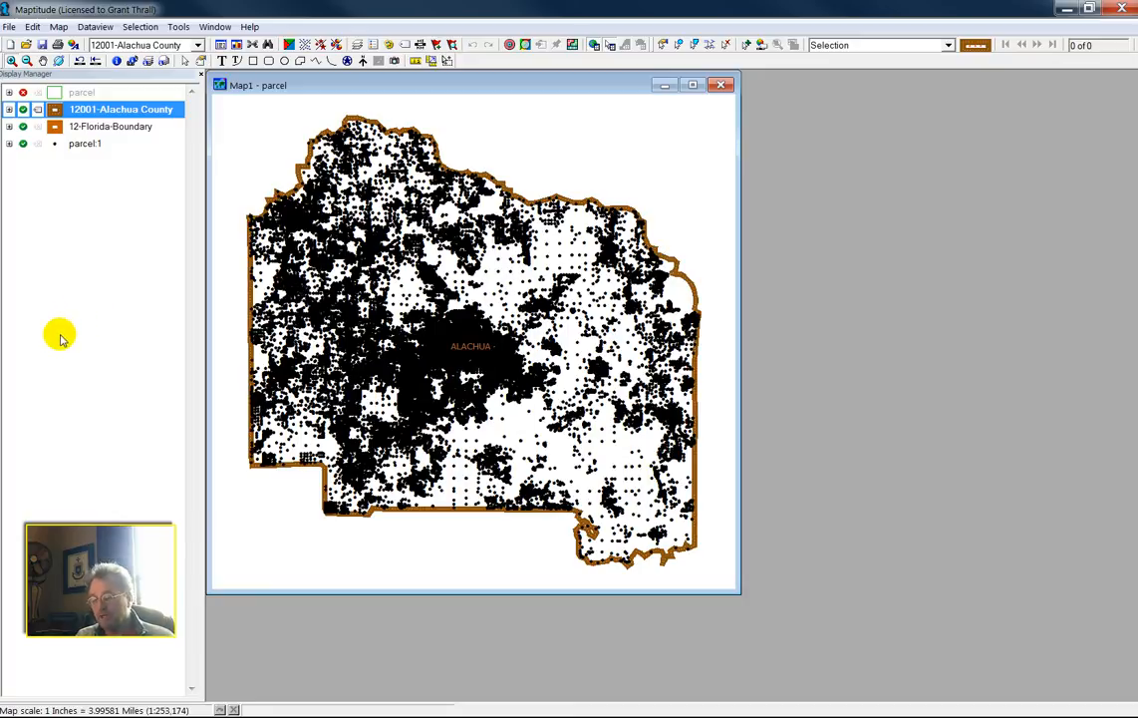
mouse_move(56, 344)
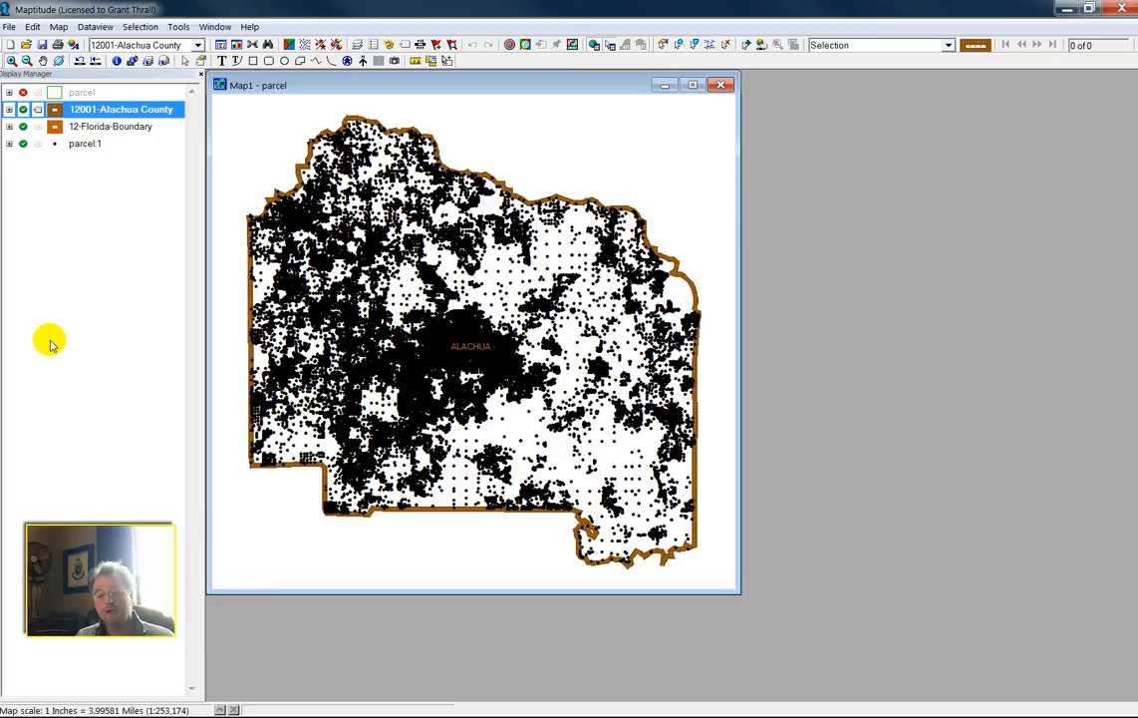
mouse_move(44, 356)
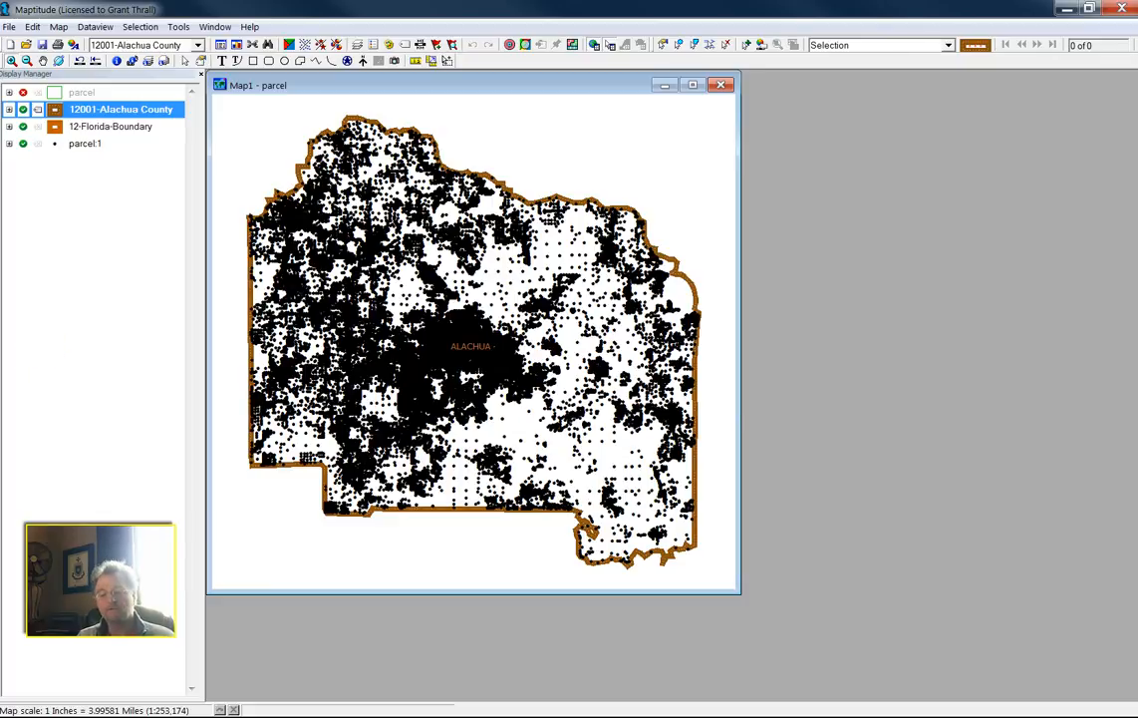
mouse_move(28, 441)
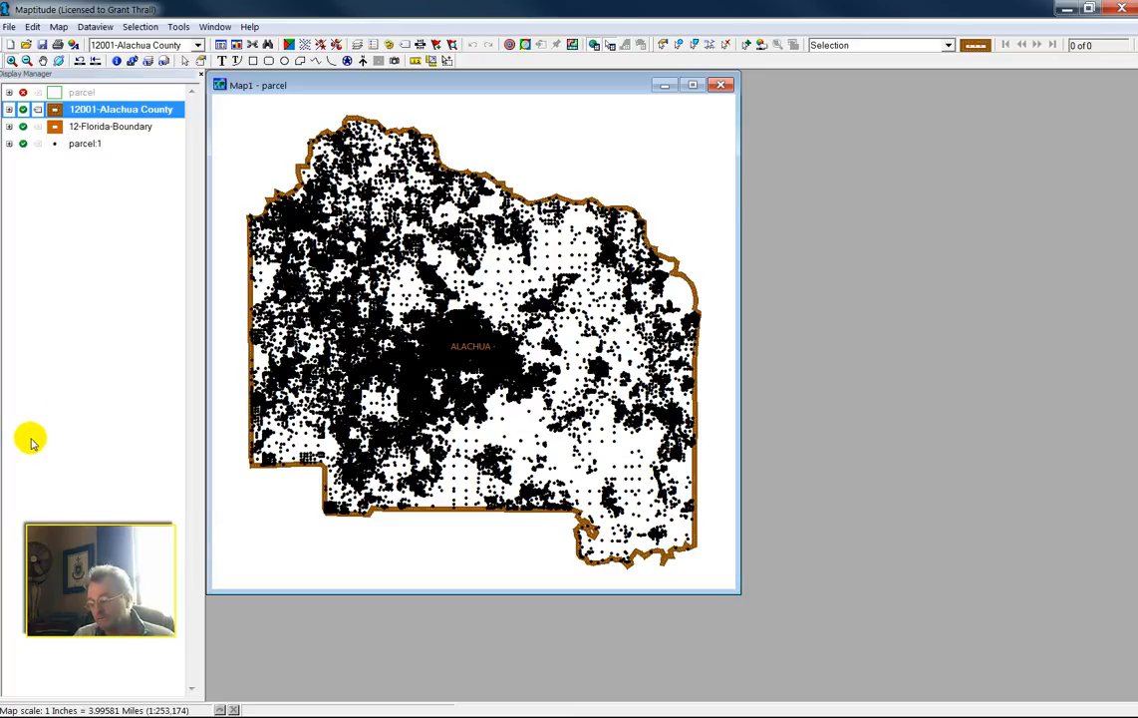
mouse_move(35, 427)
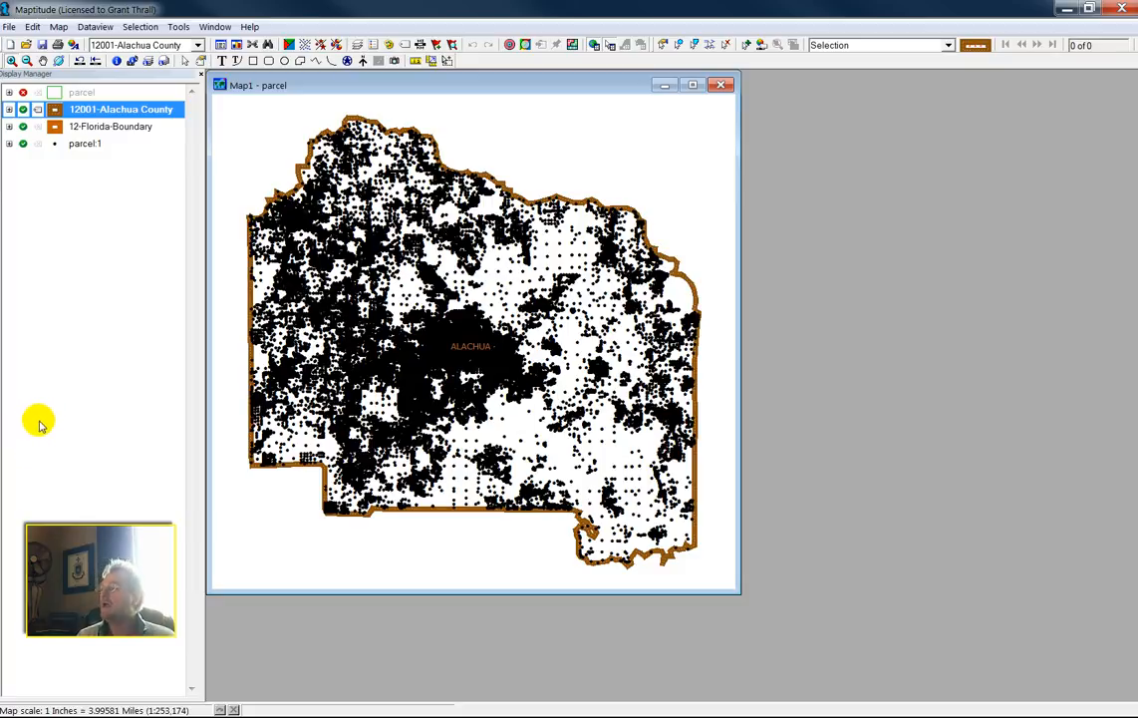
mouse_move(162, 385)
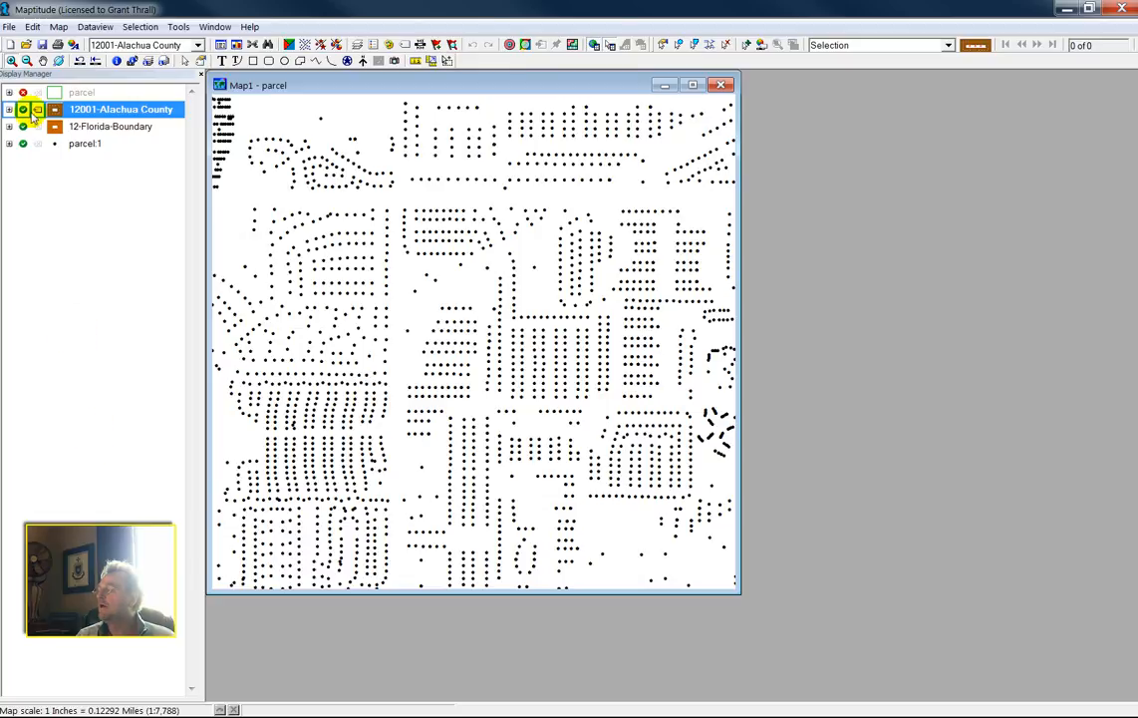
- Zoom into a neighbourhood so individual parcel centroid points show along the streets
click(23, 91)
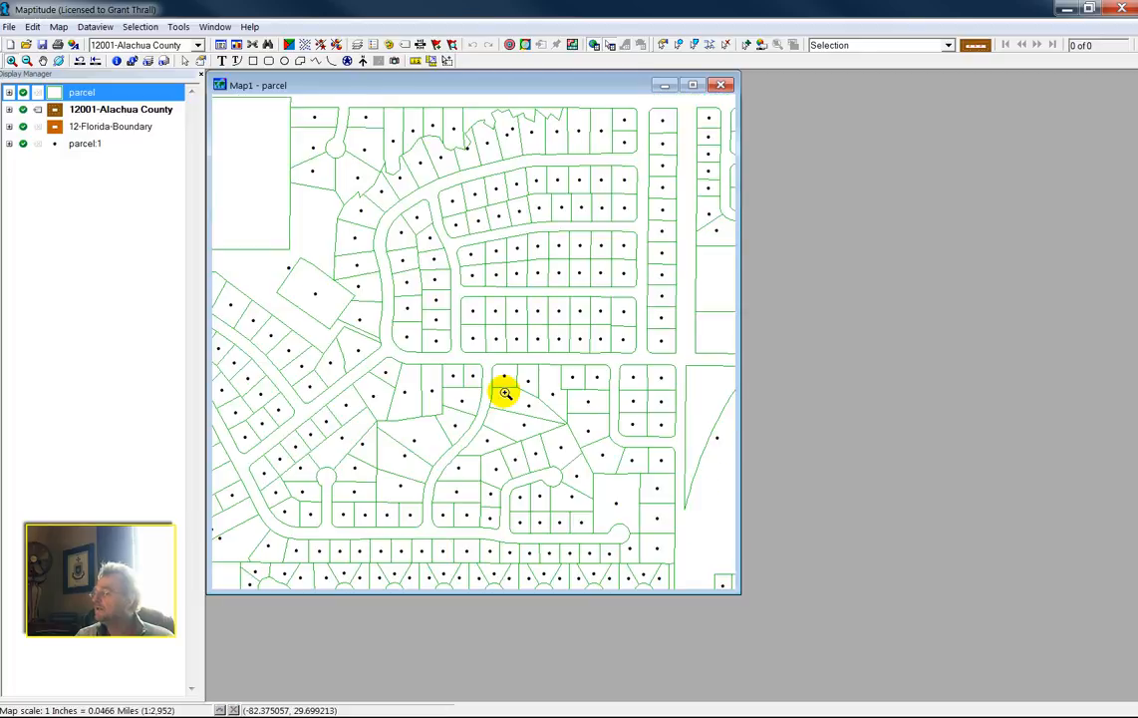
mouse_move(463, 454)
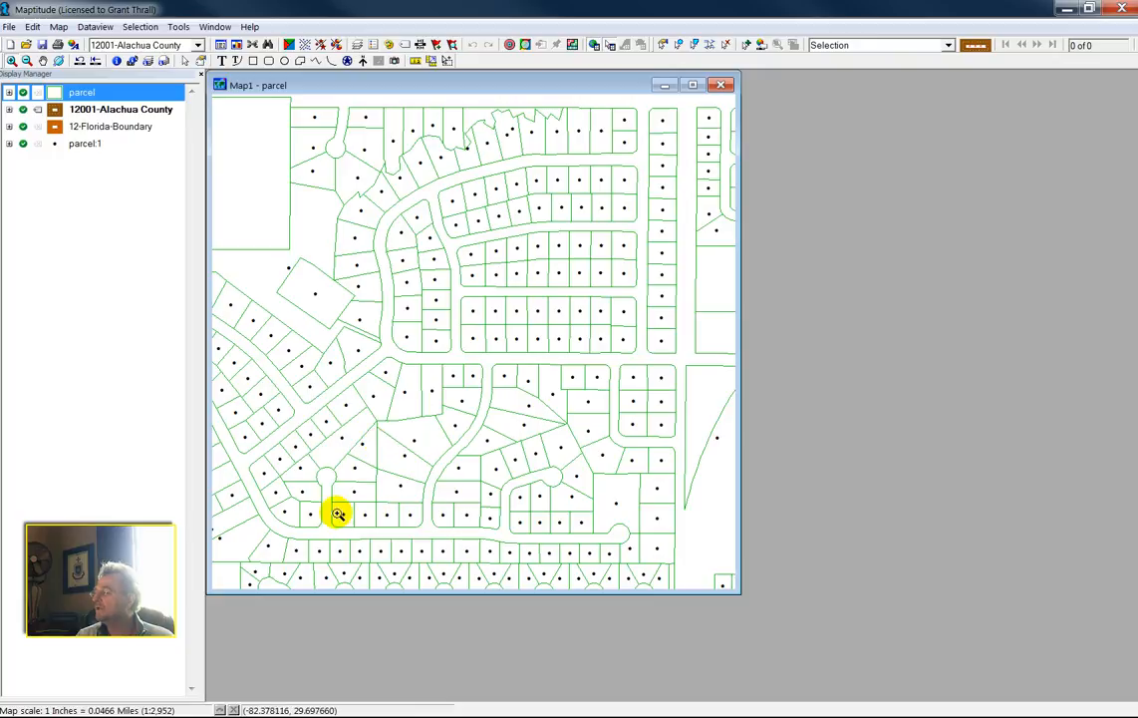
mouse_move(583, 426)
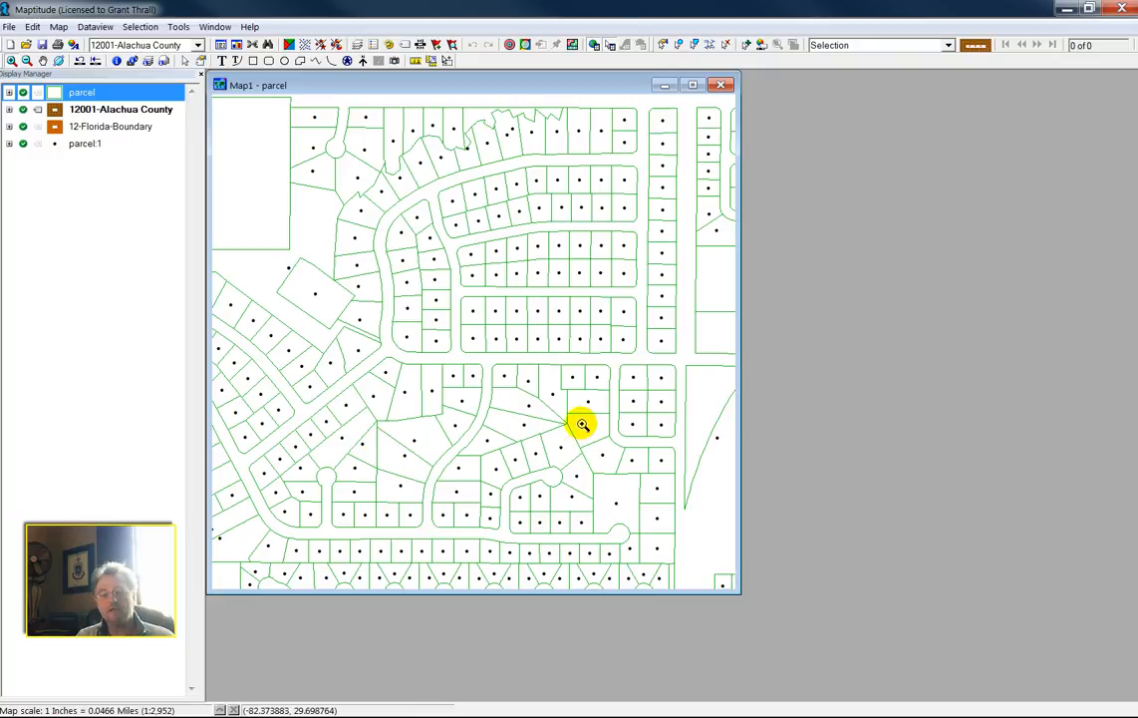
mouse_move(43, 417)
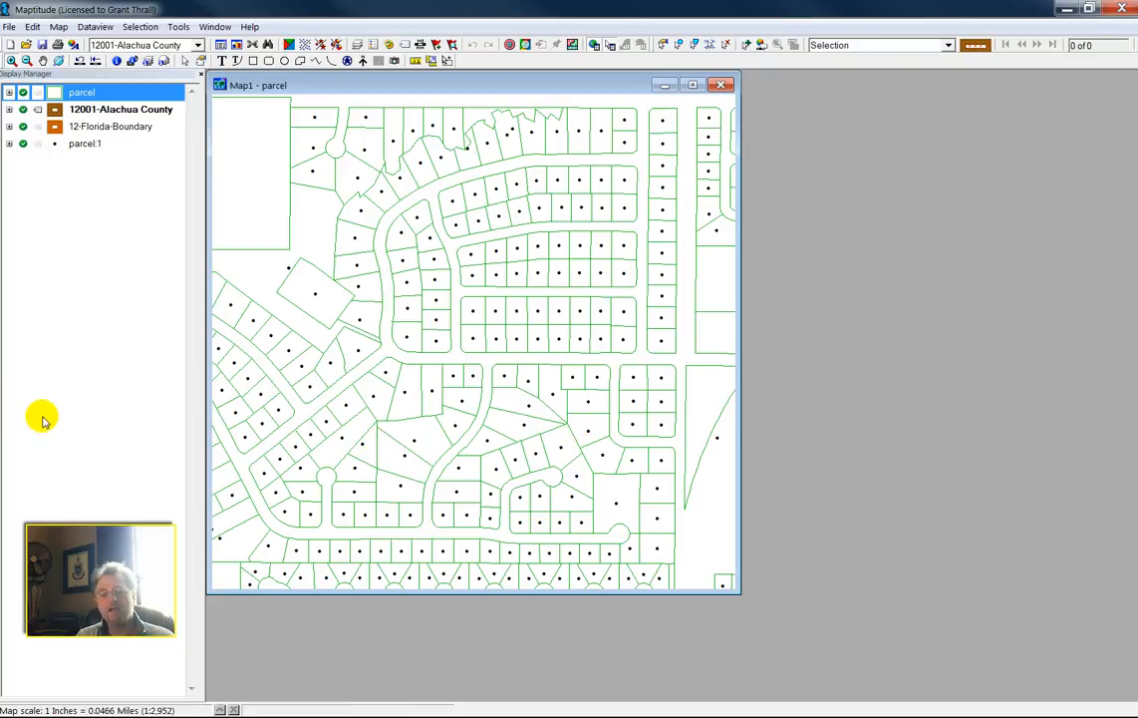